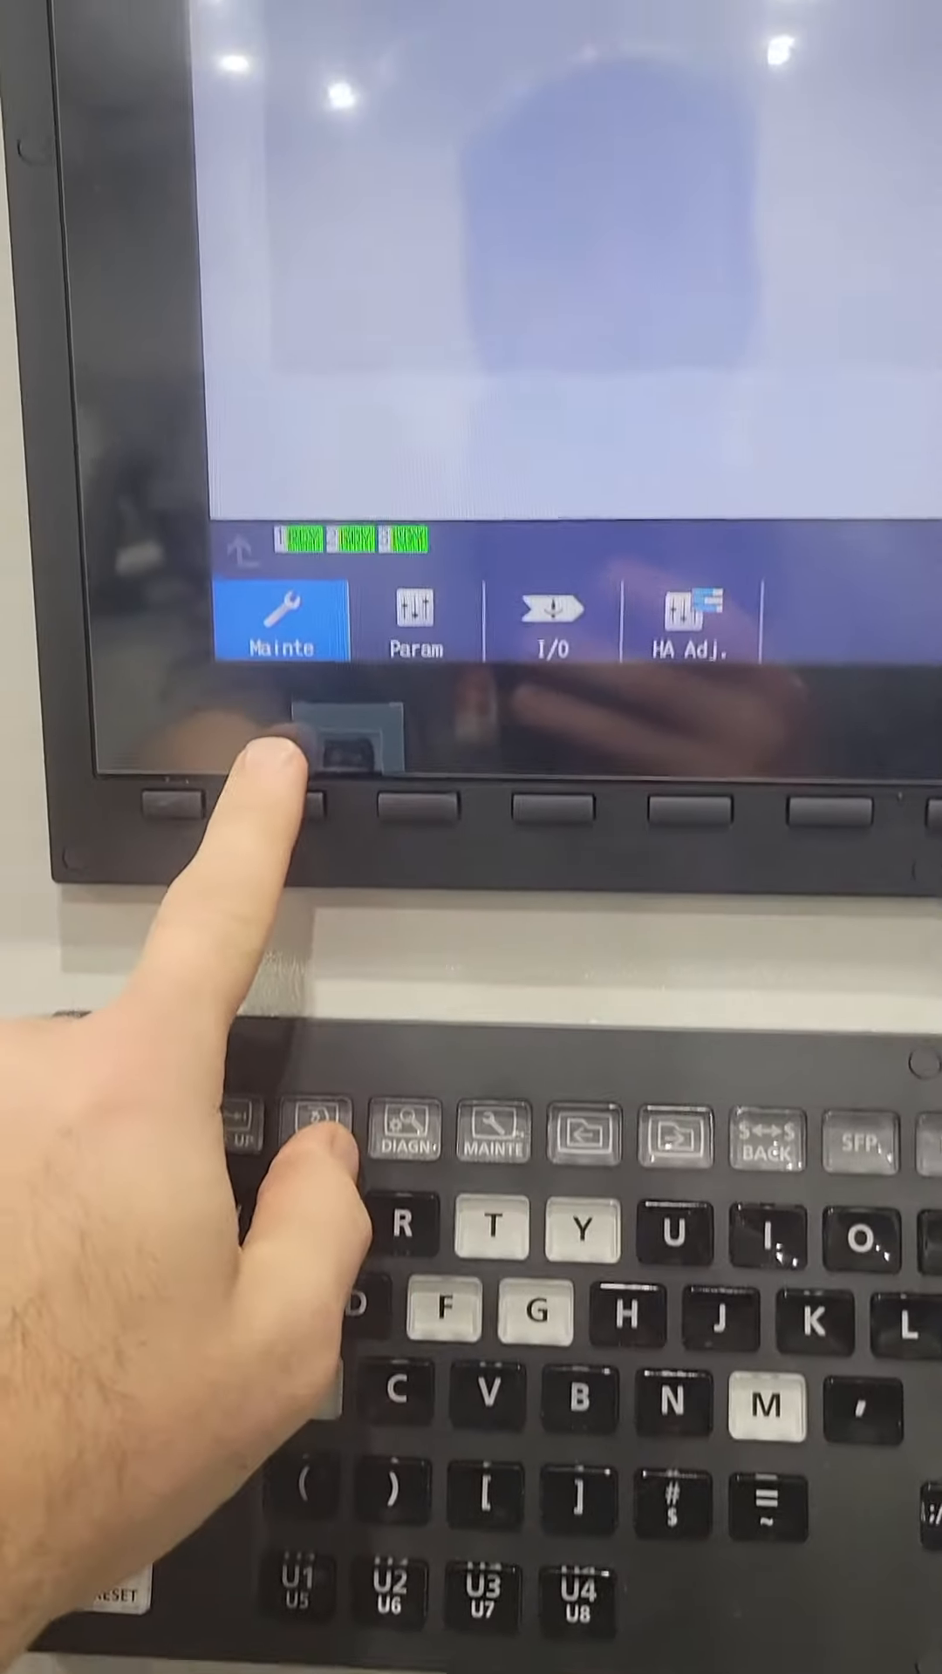
Step: Enter the MAINTE functions to reach the All Backup screen with its empty backup list
{"action": "left_click", "coordinate": [282, 816]}
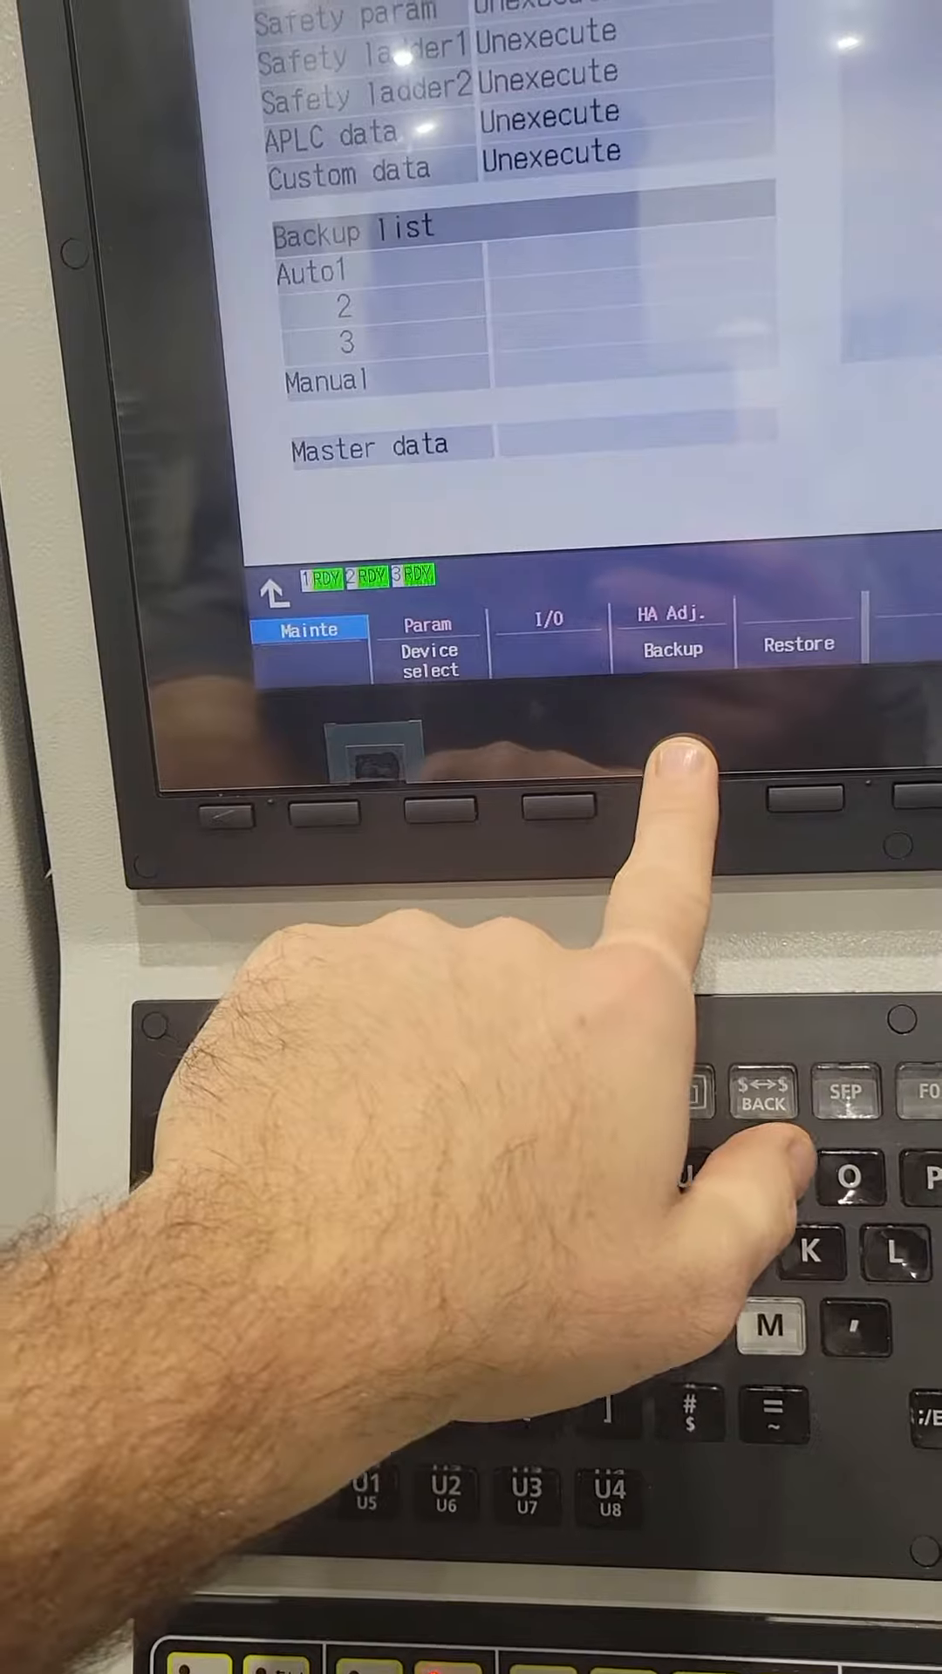
Step: Run Backup of all data to USB memory, getting the 'USB Memory not ready' message
{"action": "left_click", "coordinate": [797, 644]}
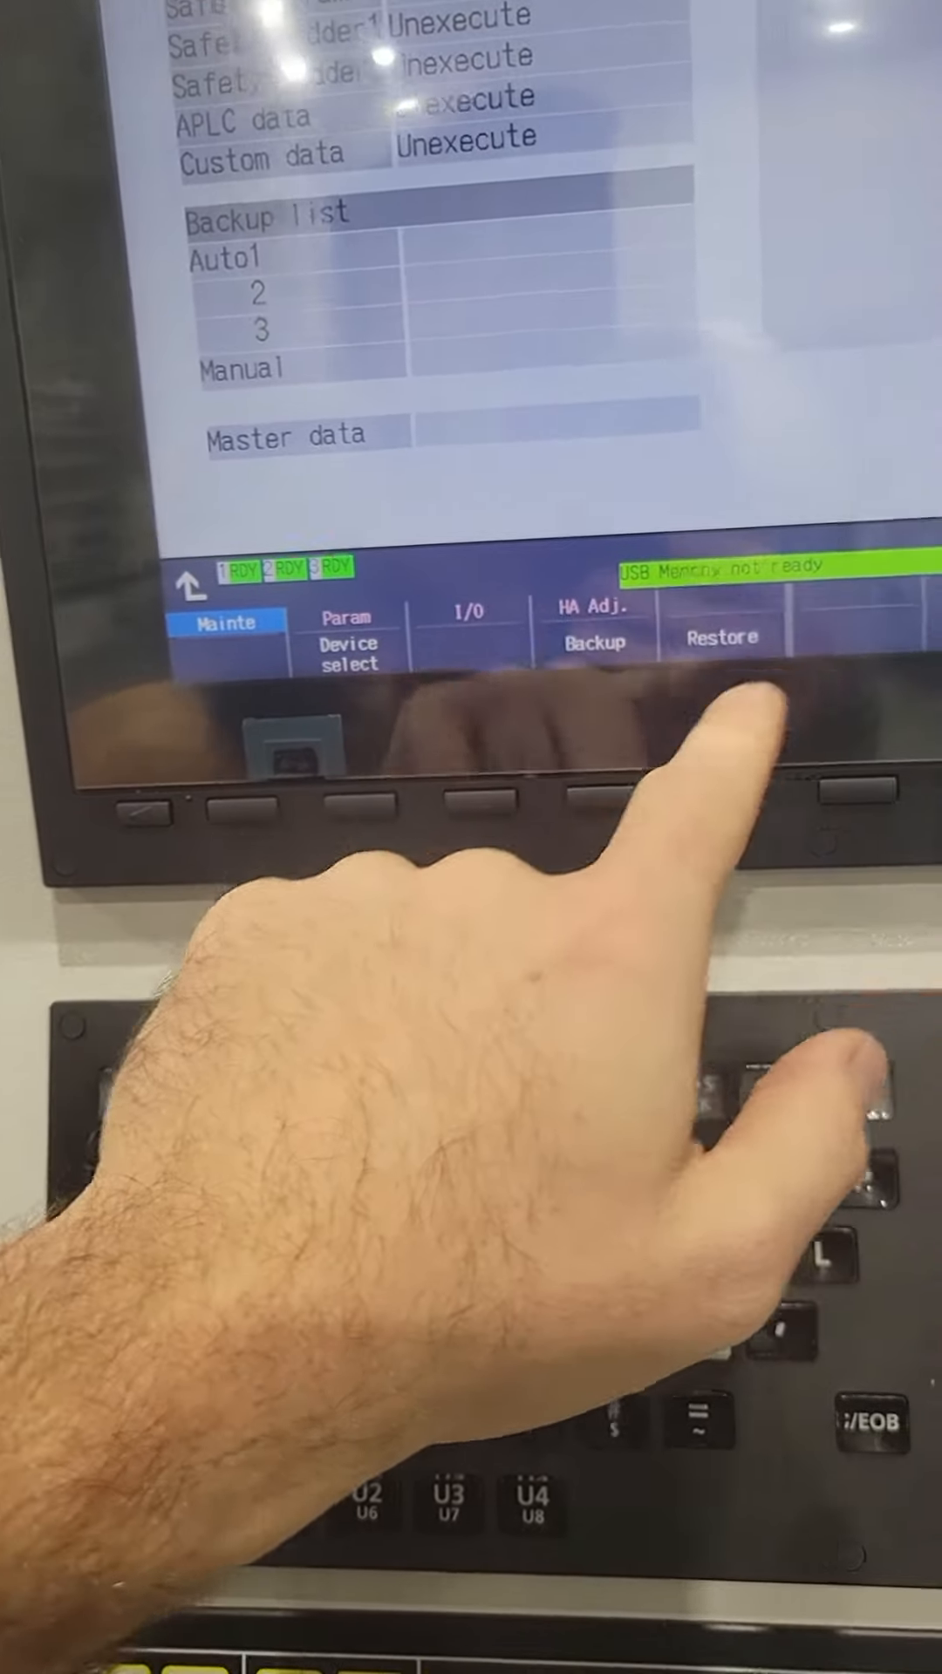